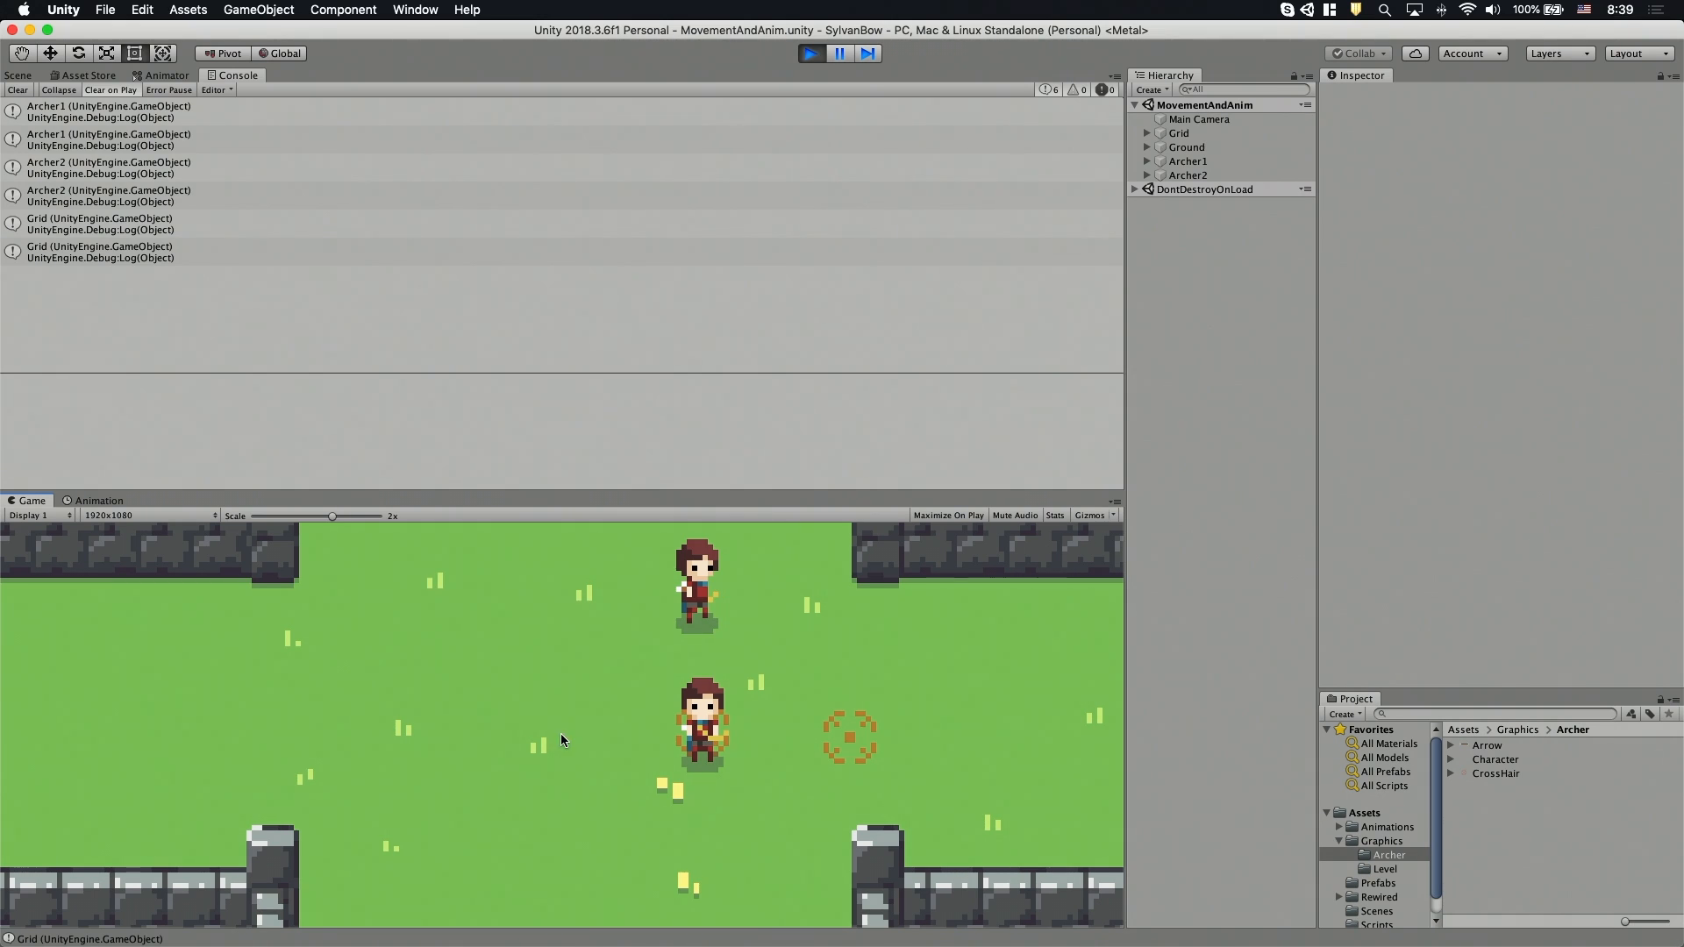
pyautogui.moveTo(270, 132)
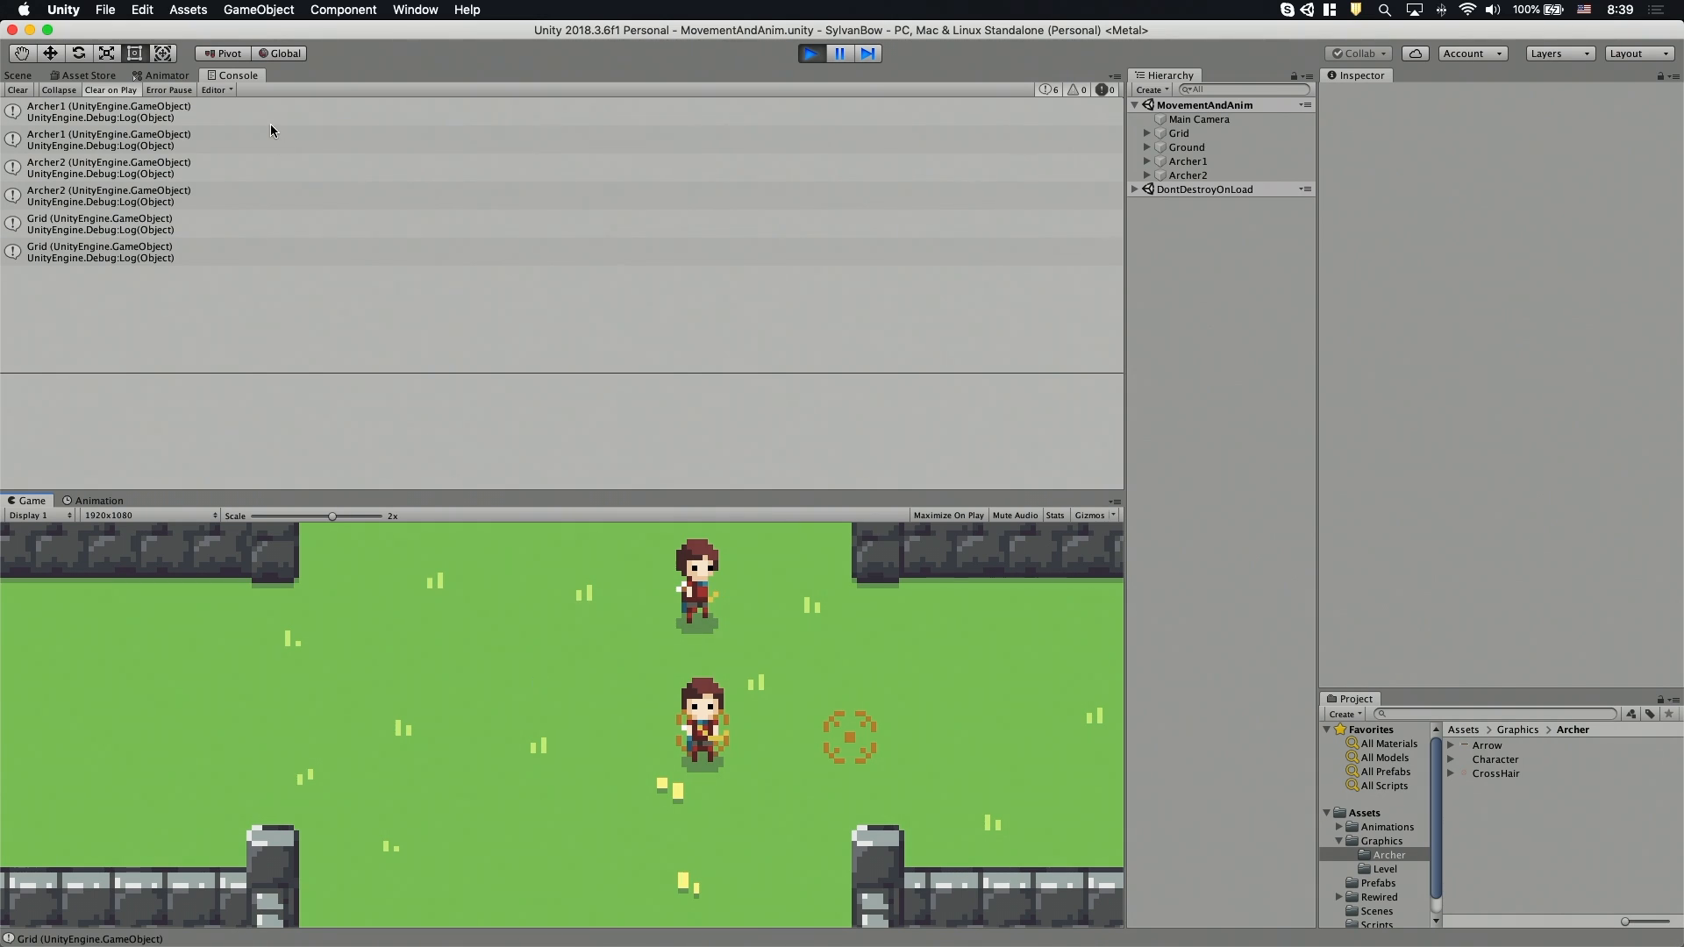
# Select the second Archer1 collision log to show its stack trace from Arrow.cs line 19
pyautogui.click(107, 140)
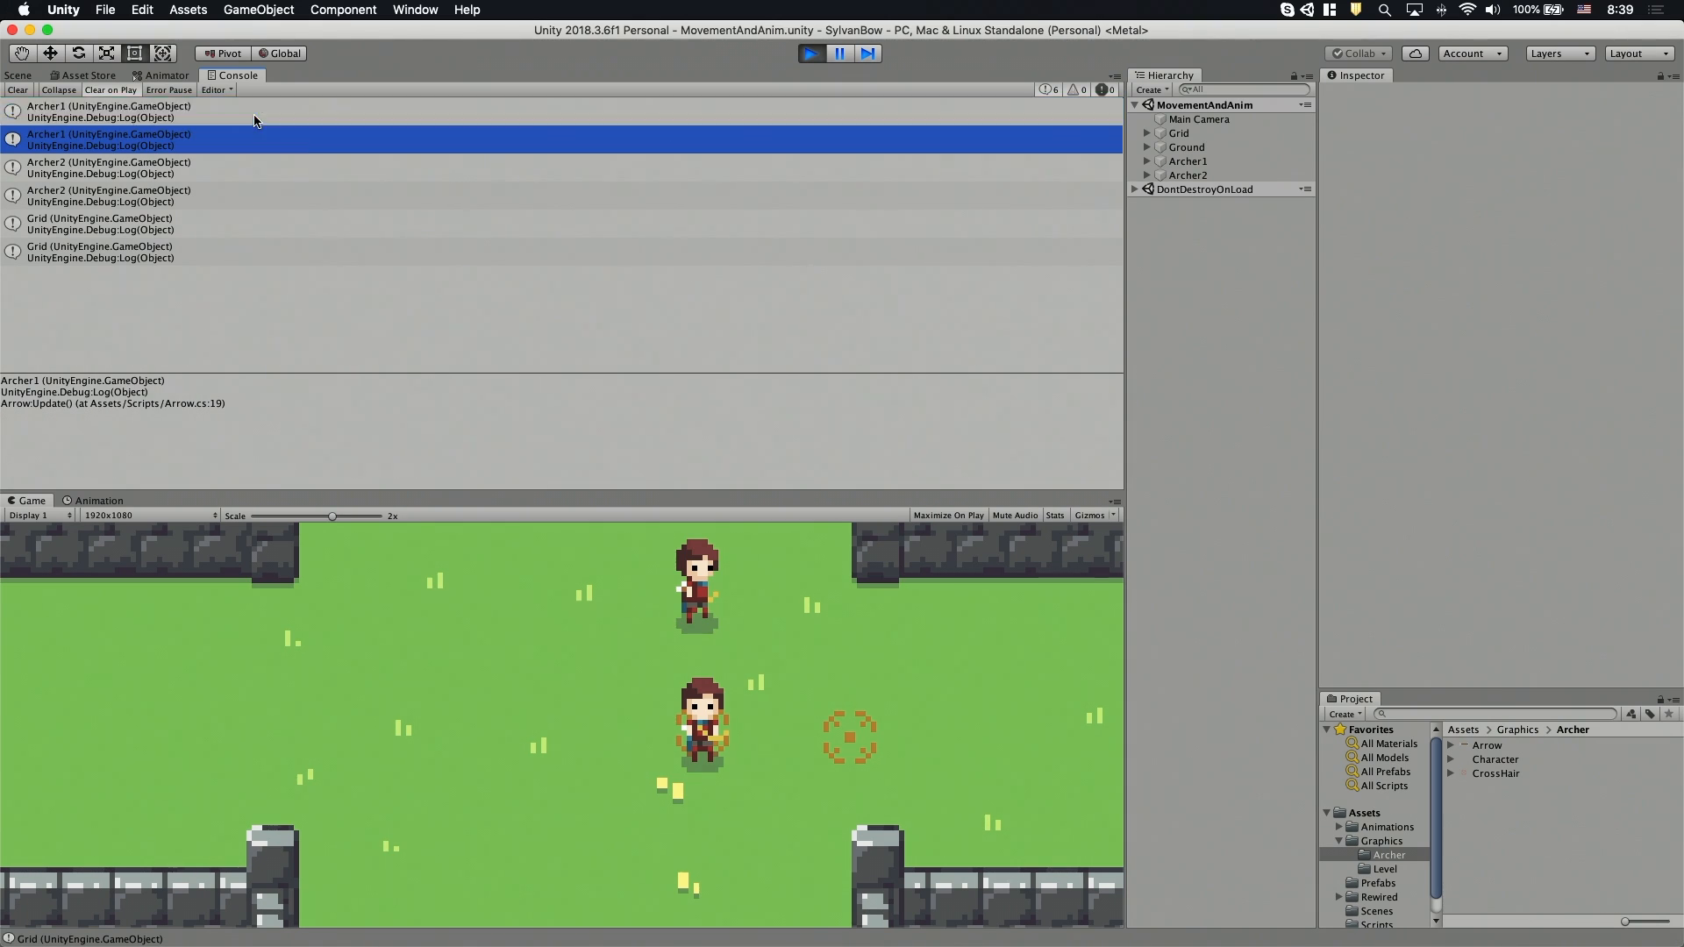